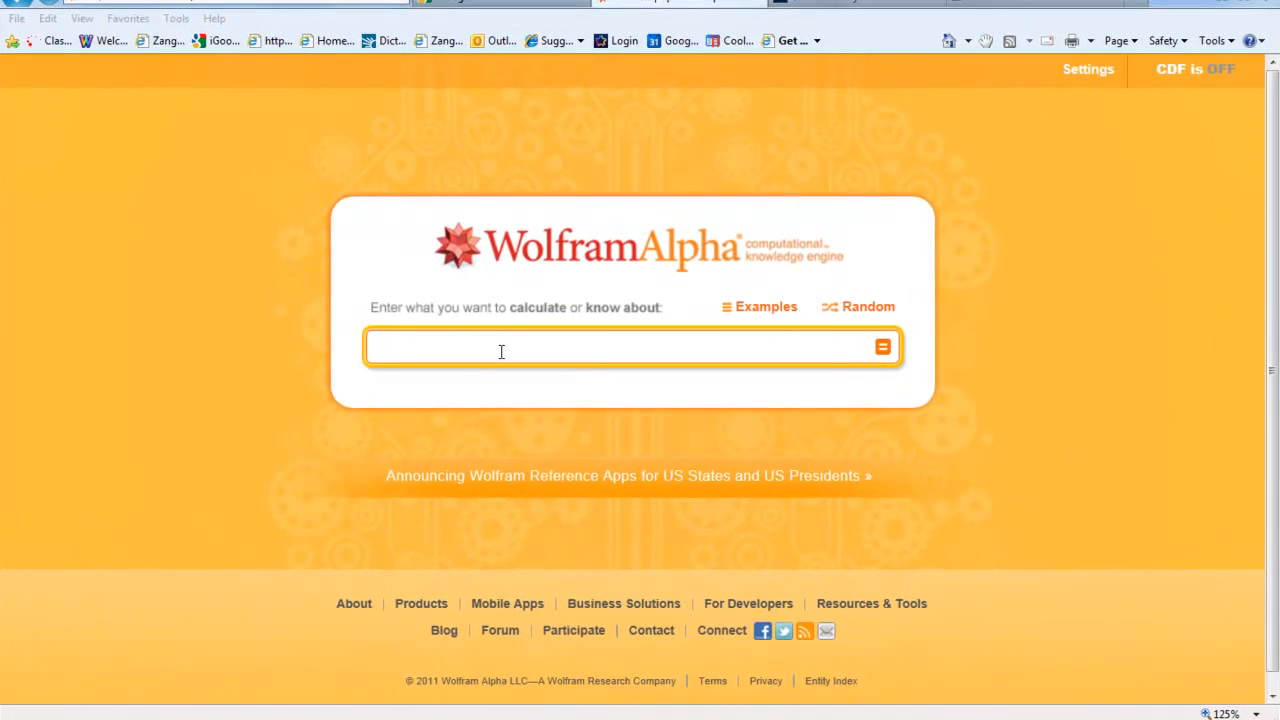
- Enter "What is the derivative of 7x?" into the Wolfram Alpha query box
{"action": "left_click", "coordinate": [600, 346]}
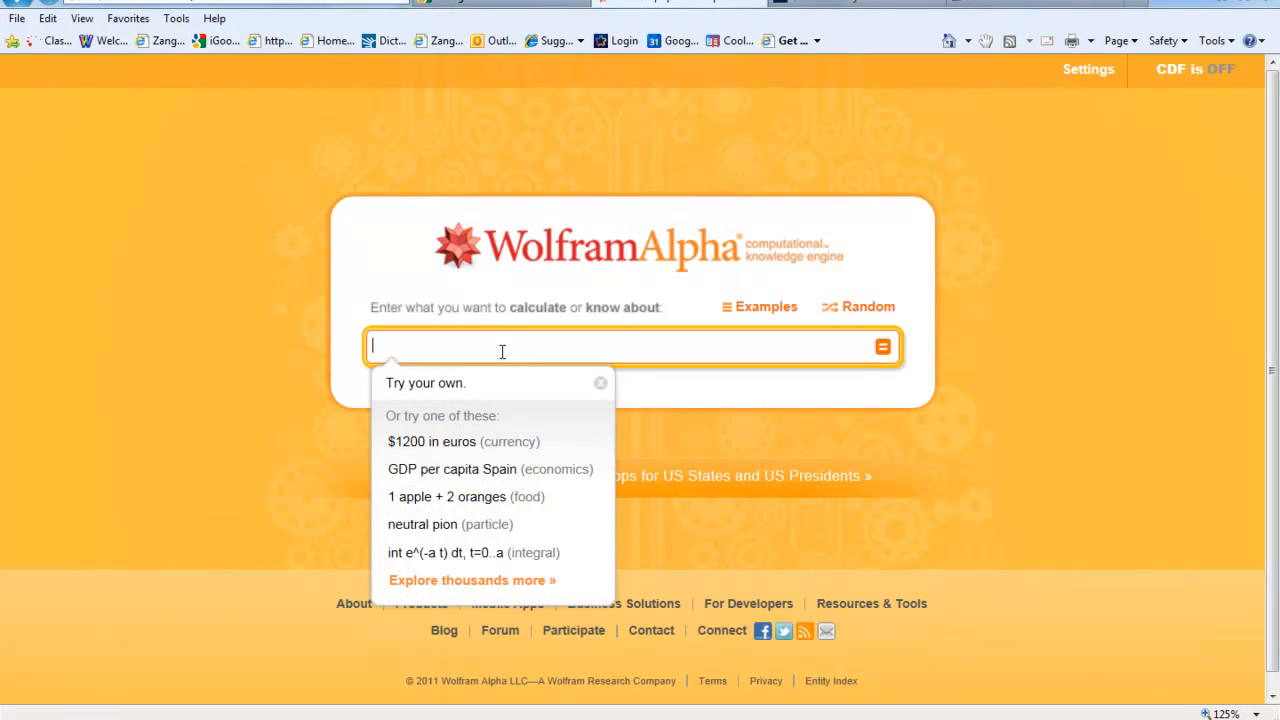
{"action": "type", "text": "W"}
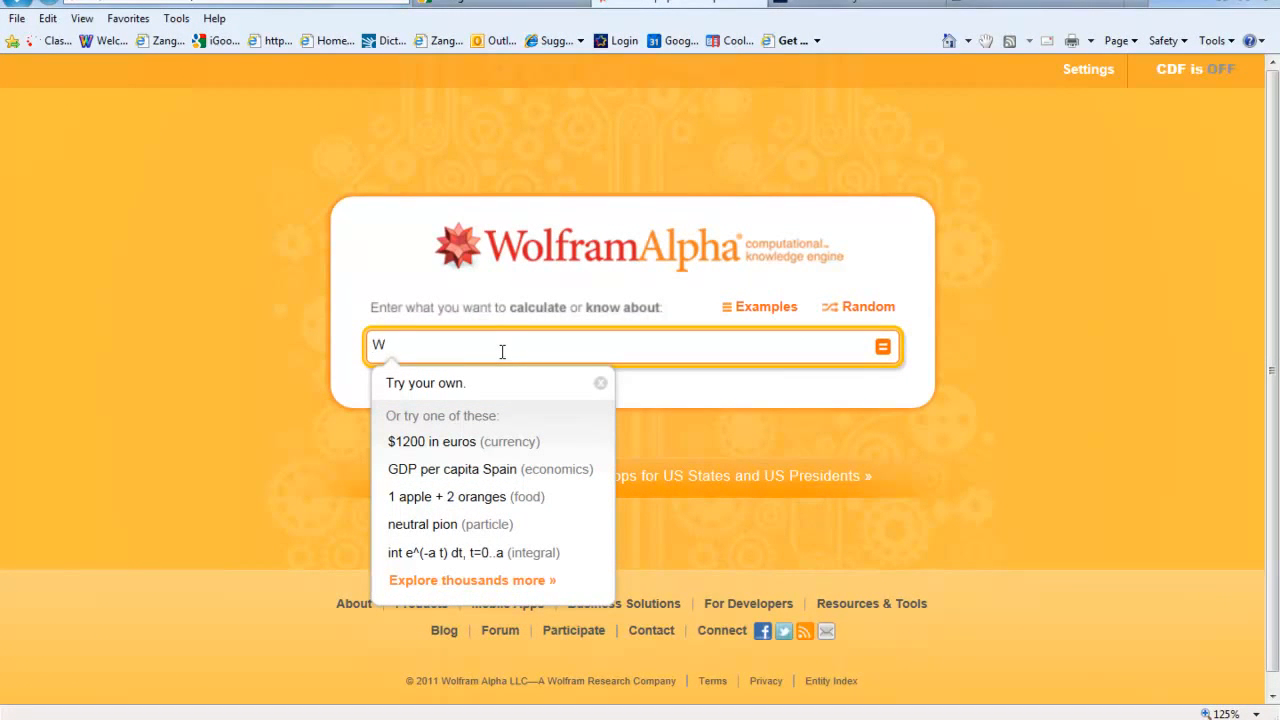
{"action": "type", "text": "hat is th"}
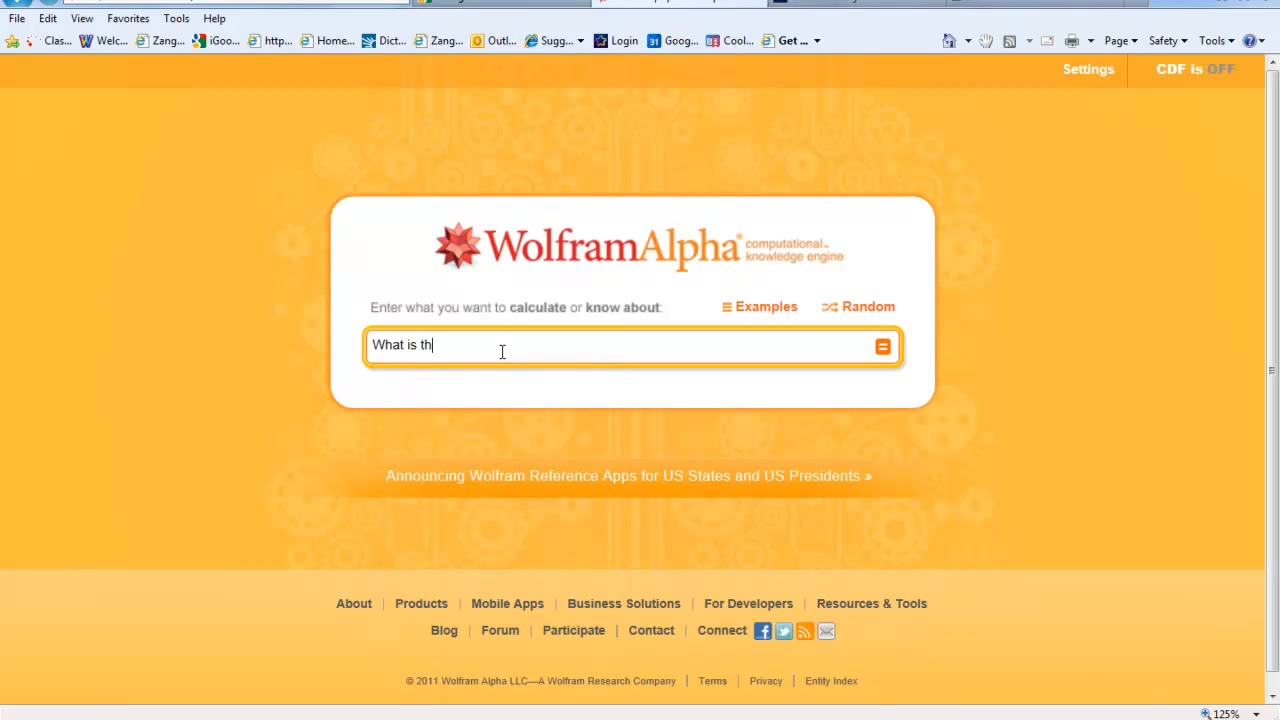
{"action": "type", "text": "e derivativ"}
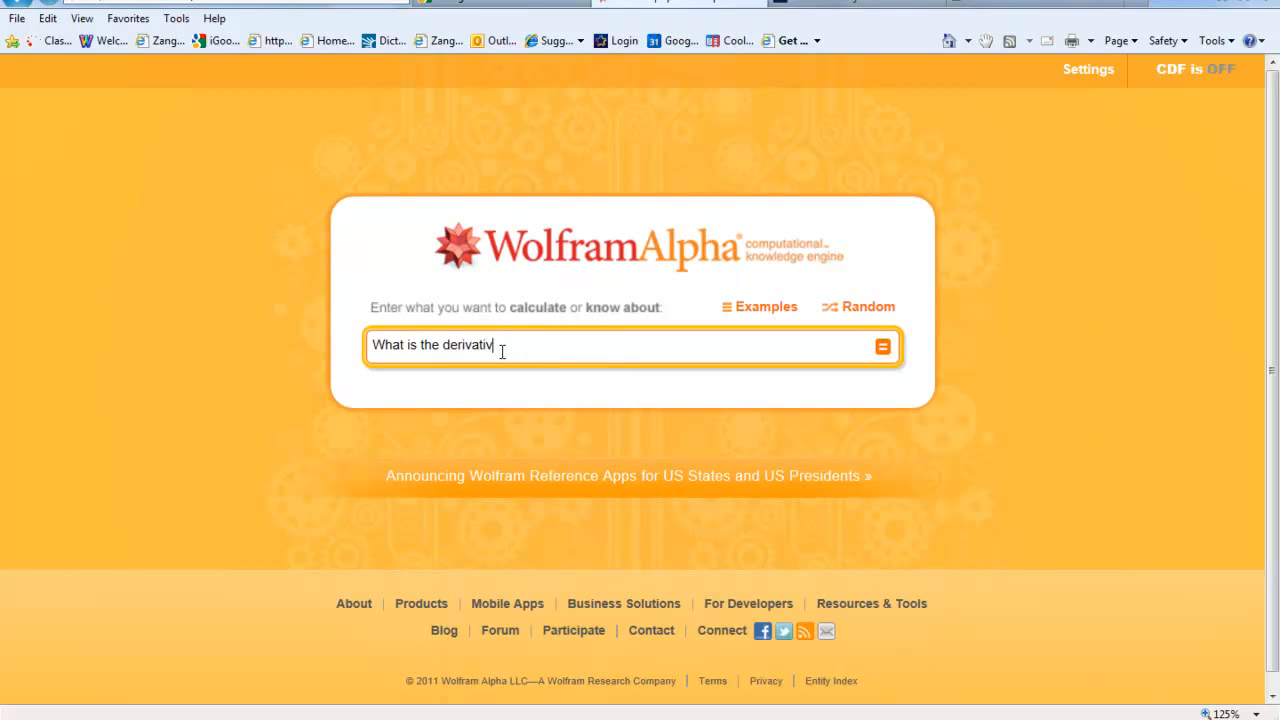
{"action": "type", "text": "e of"}
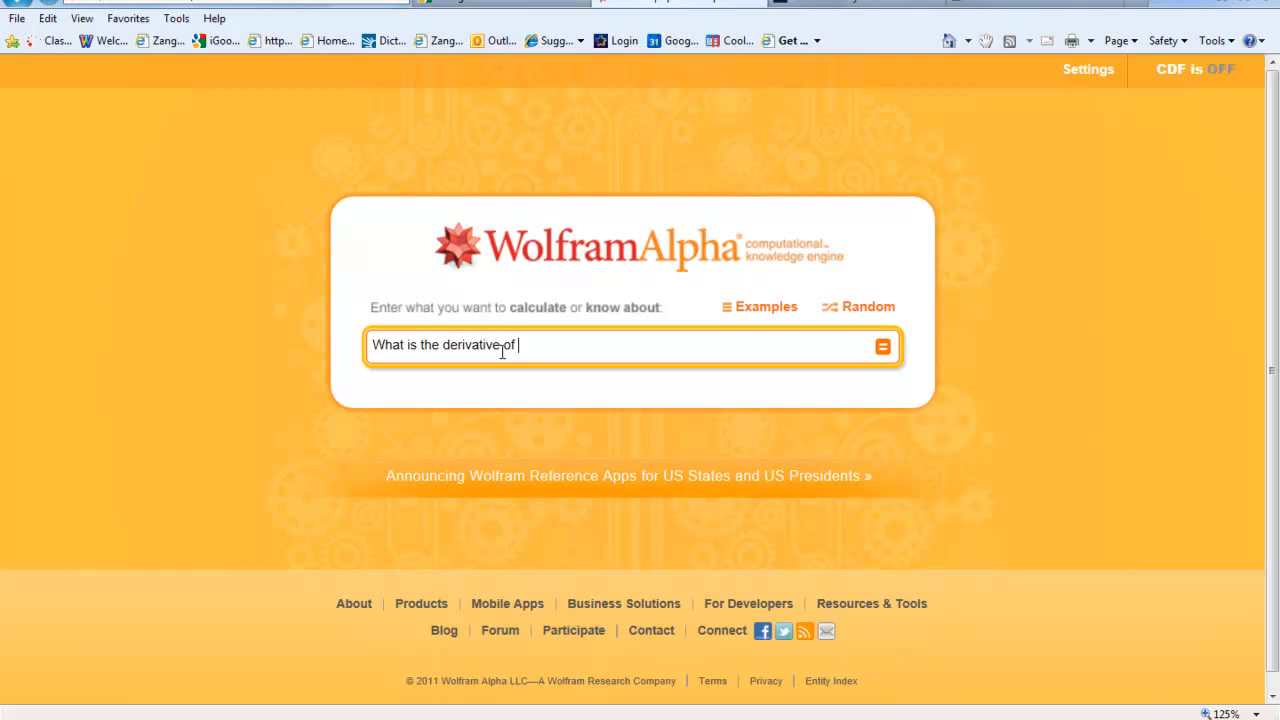
{"action": "type", "text": "7"}
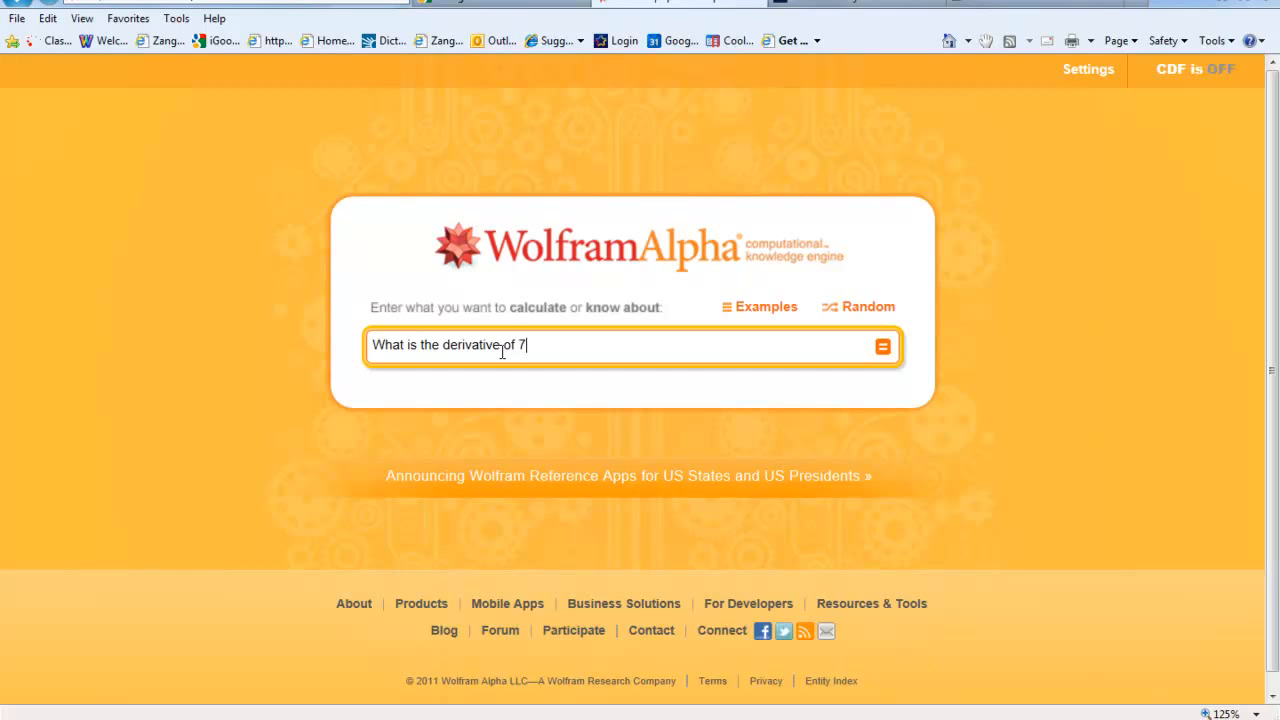
{"action": "type", "text": "x?"}
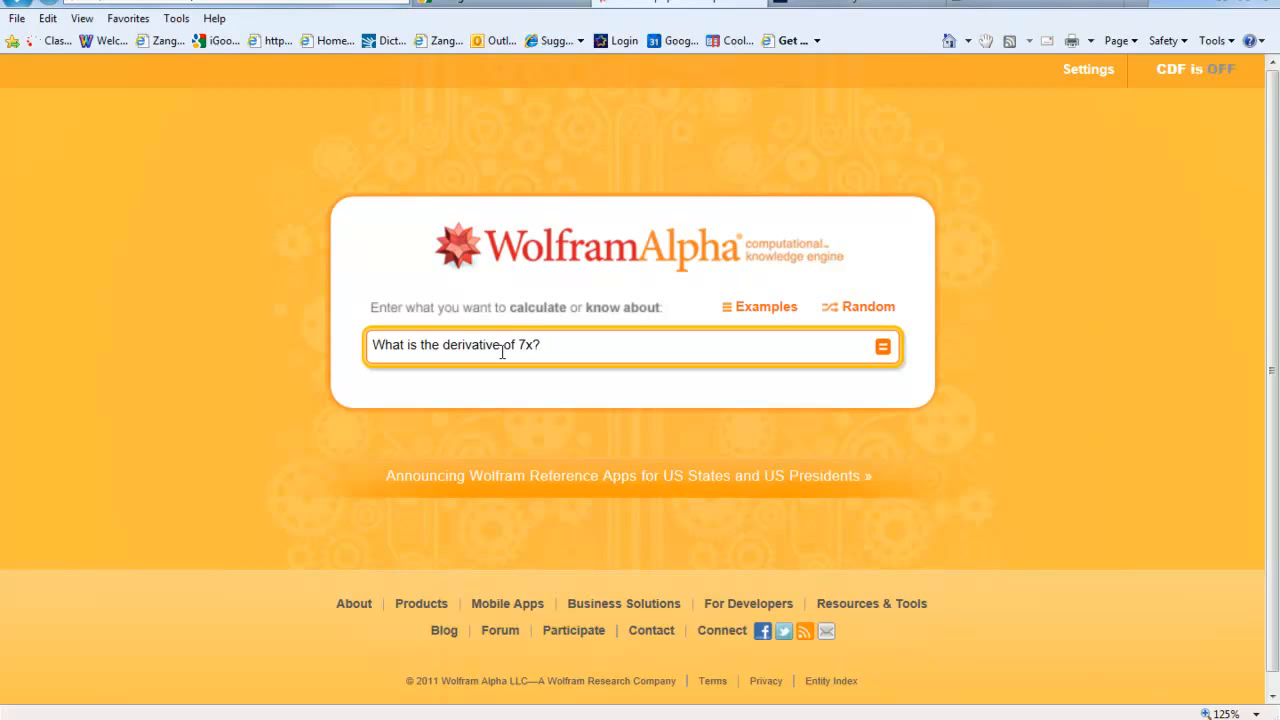
- Submit the derivative query to show the result 7
{"action": "left_click", "coordinate": [882, 345]}
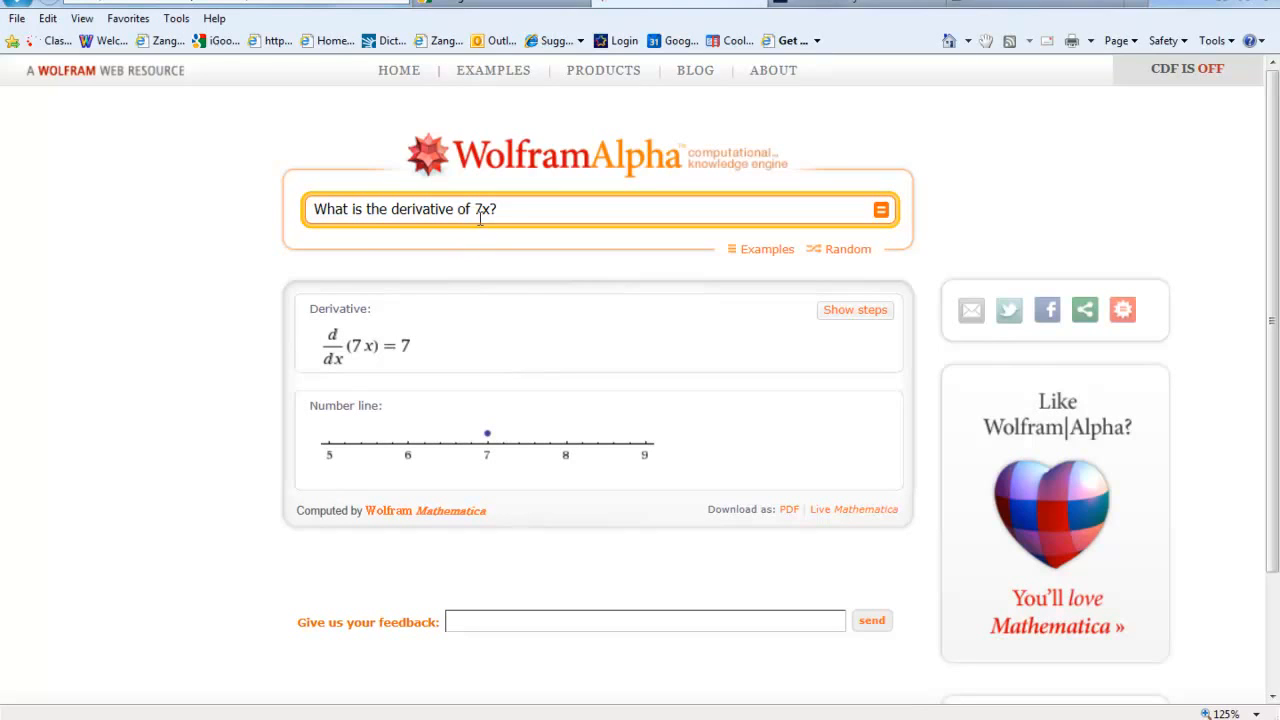
- Replace "7x" with "-4x" in the query to get the derivative -4
{"action": "double_click", "coordinate": [481, 209]}
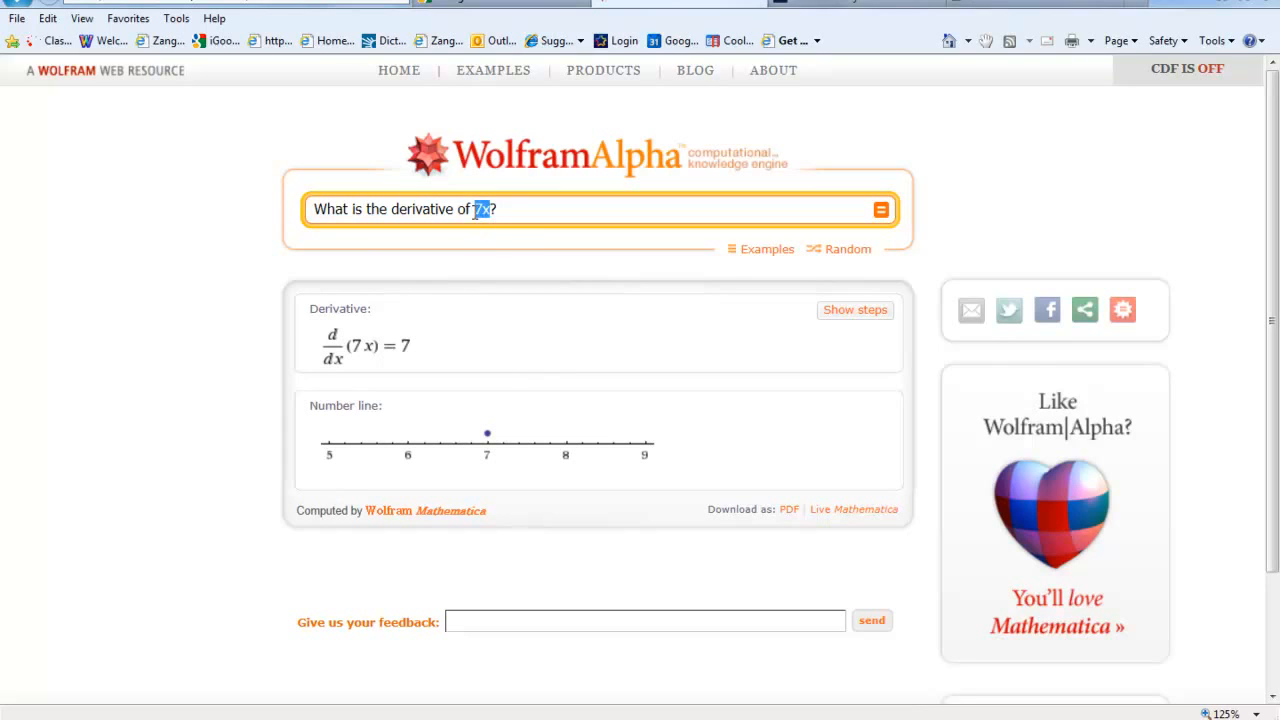
{"action": "mouse_move", "coordinate": [500, 243]}
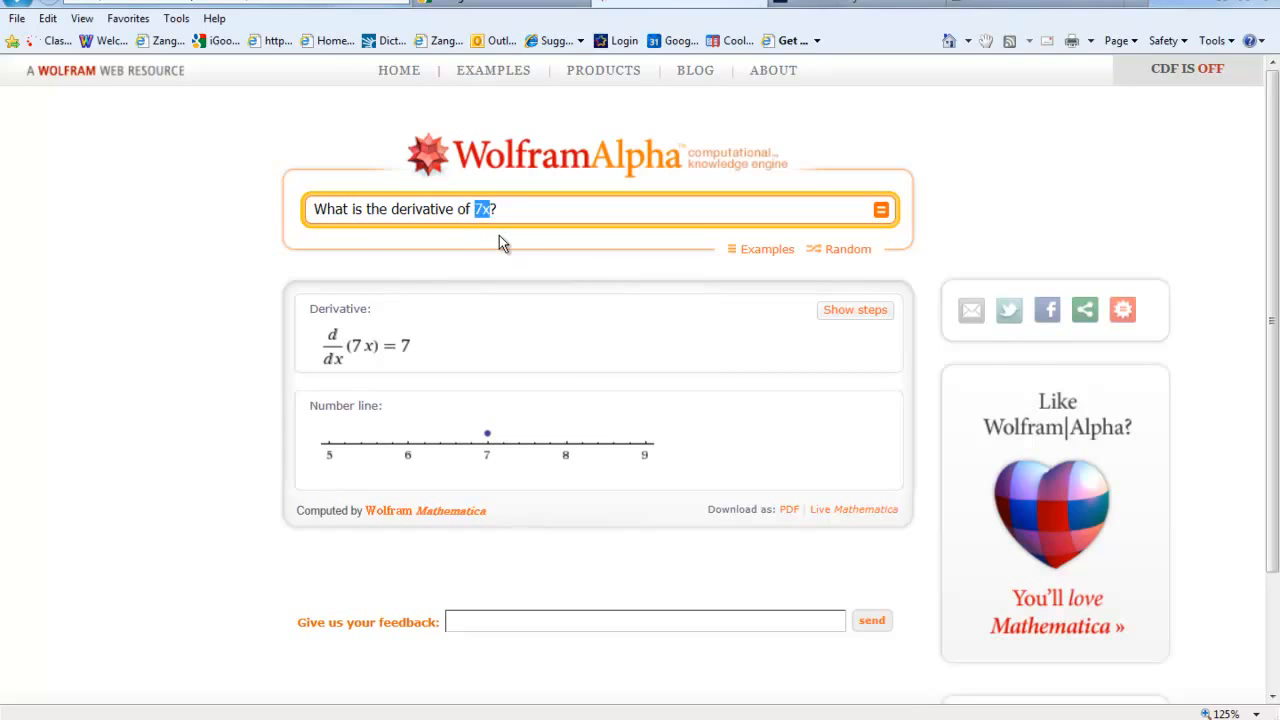
{"action": "type", "text": "-4x"}
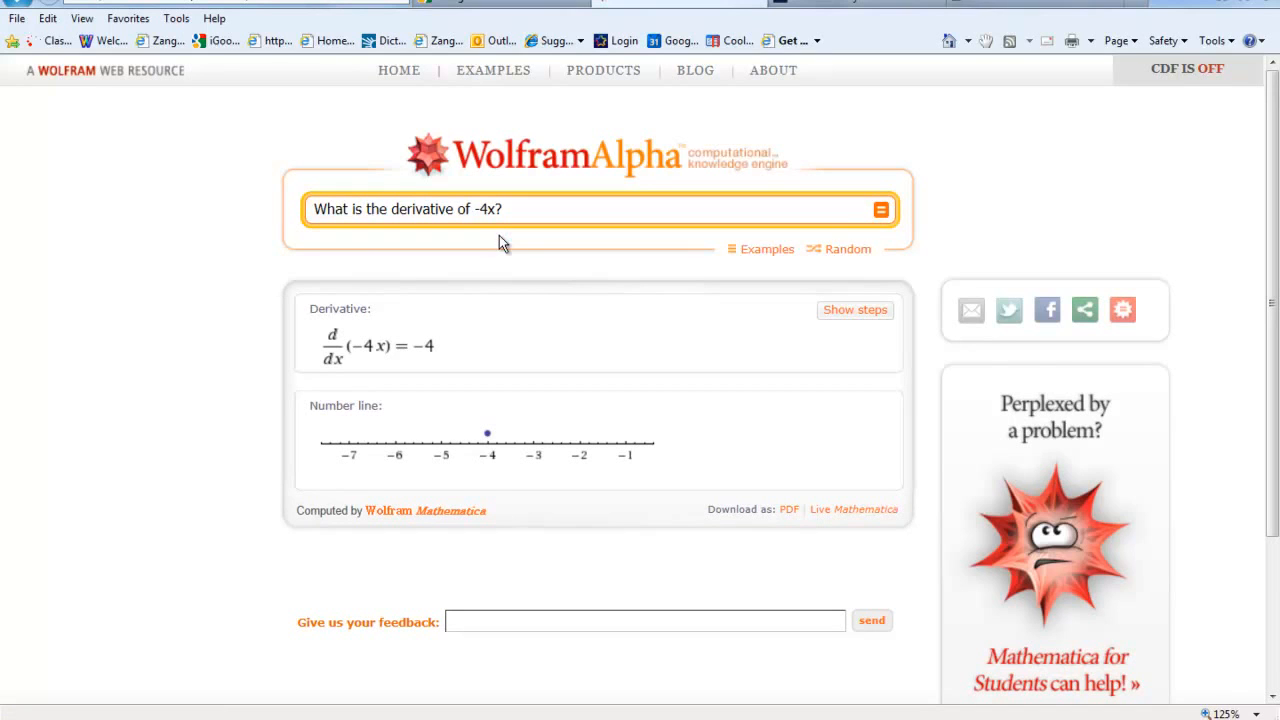
{"action": "mouse_move", "coordinate": [335, 197]}
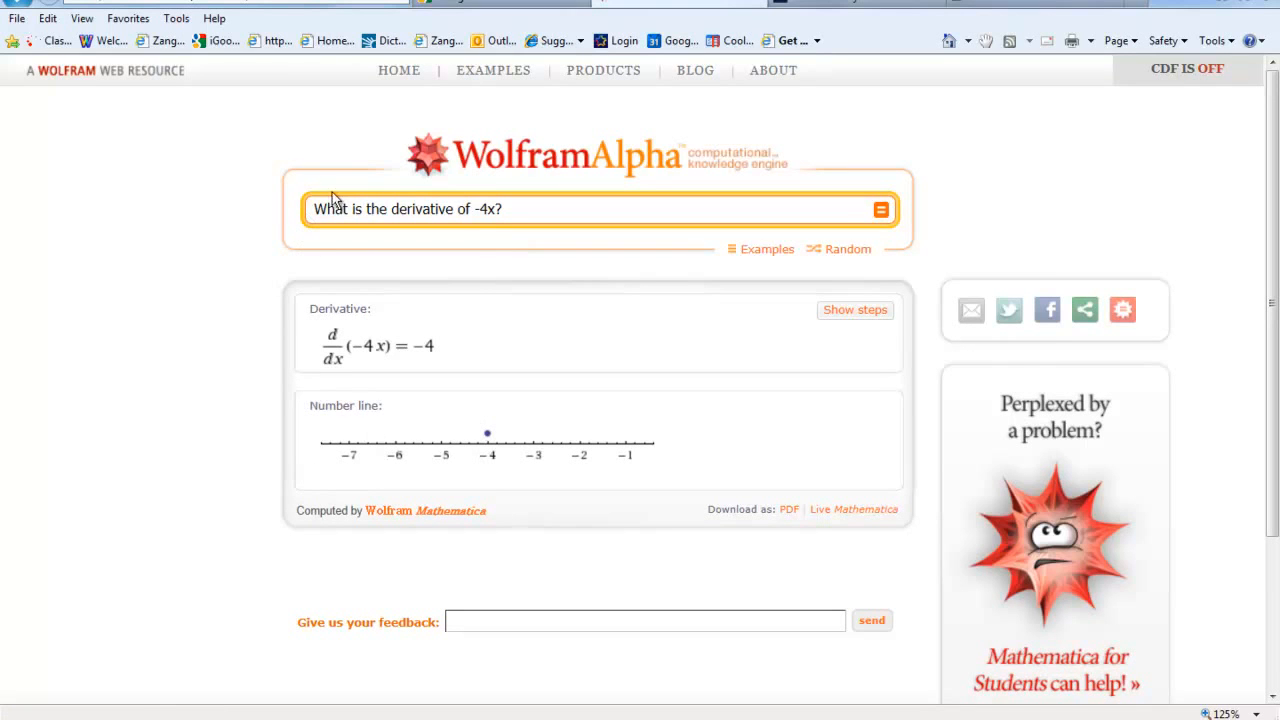